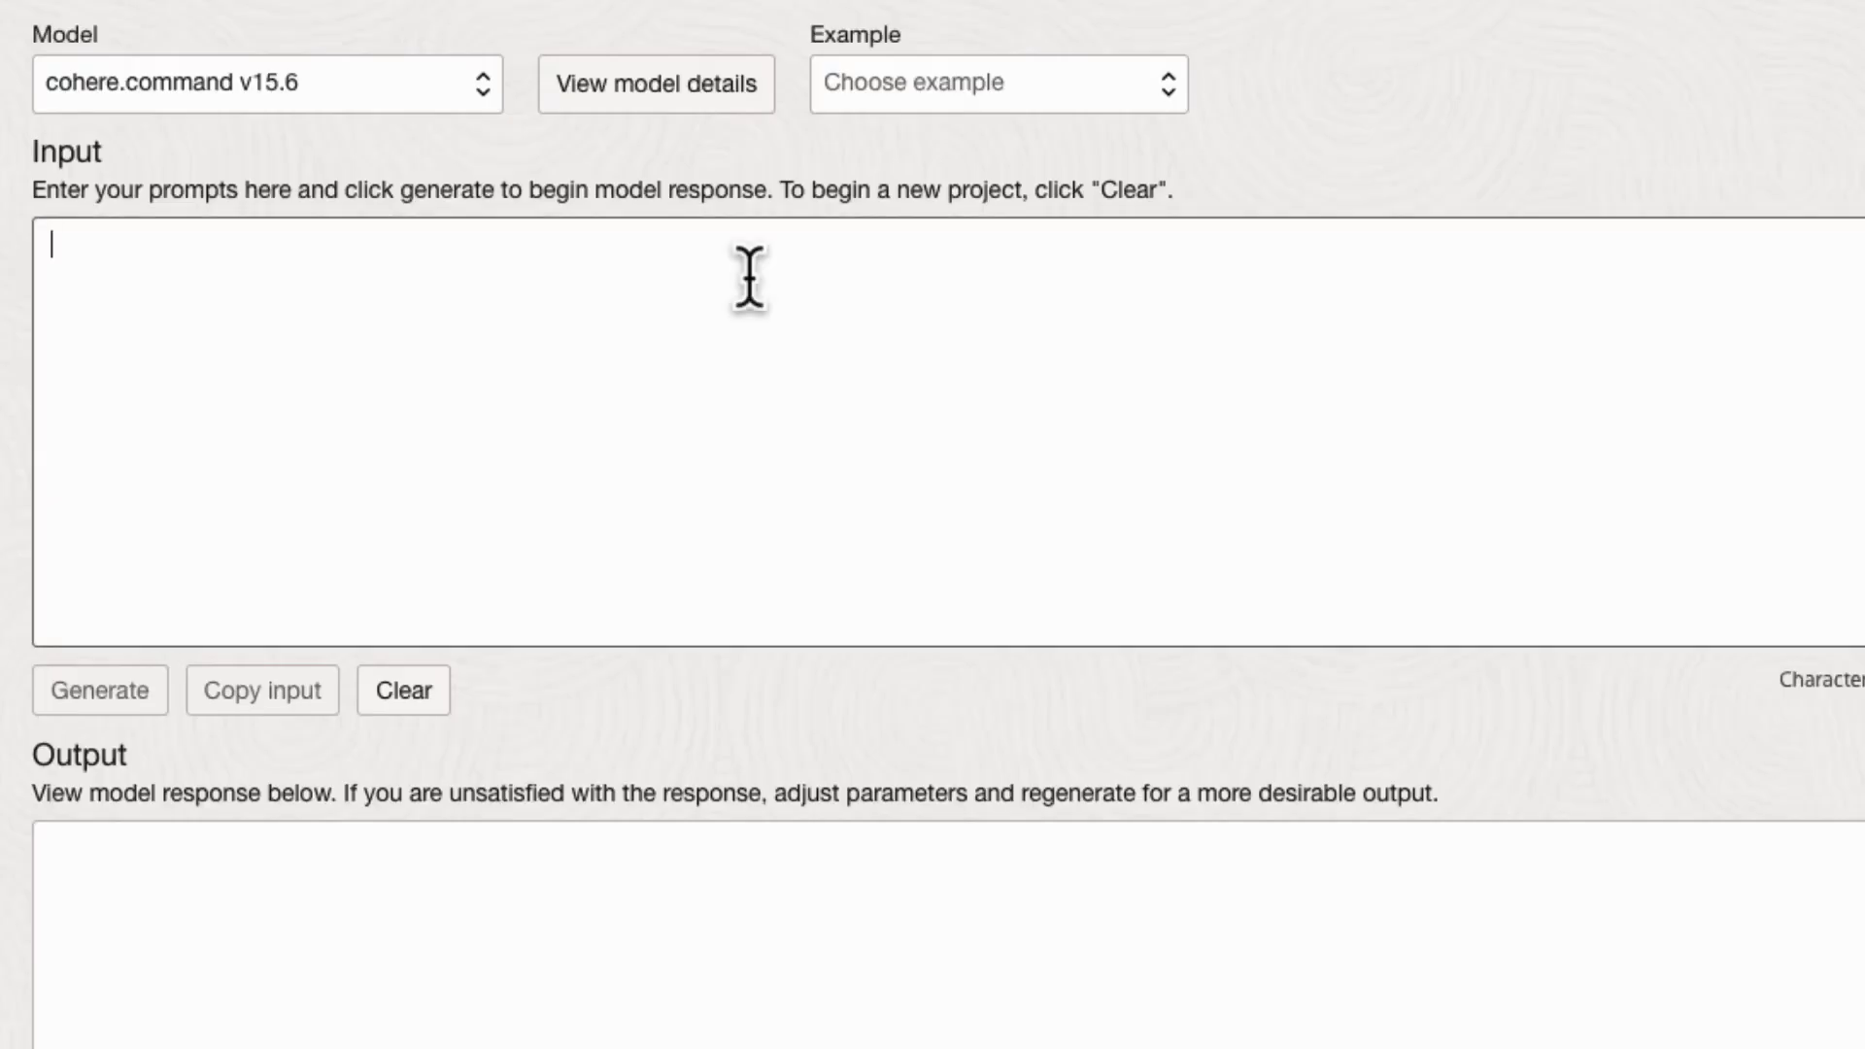
Ask the cohere.command model to pitch a new movie starring Christian Bale and Natalie Portman
{"action": "type", "text": "Pitch a new movie starring Christian Bale and Natalie Portman that takes"}
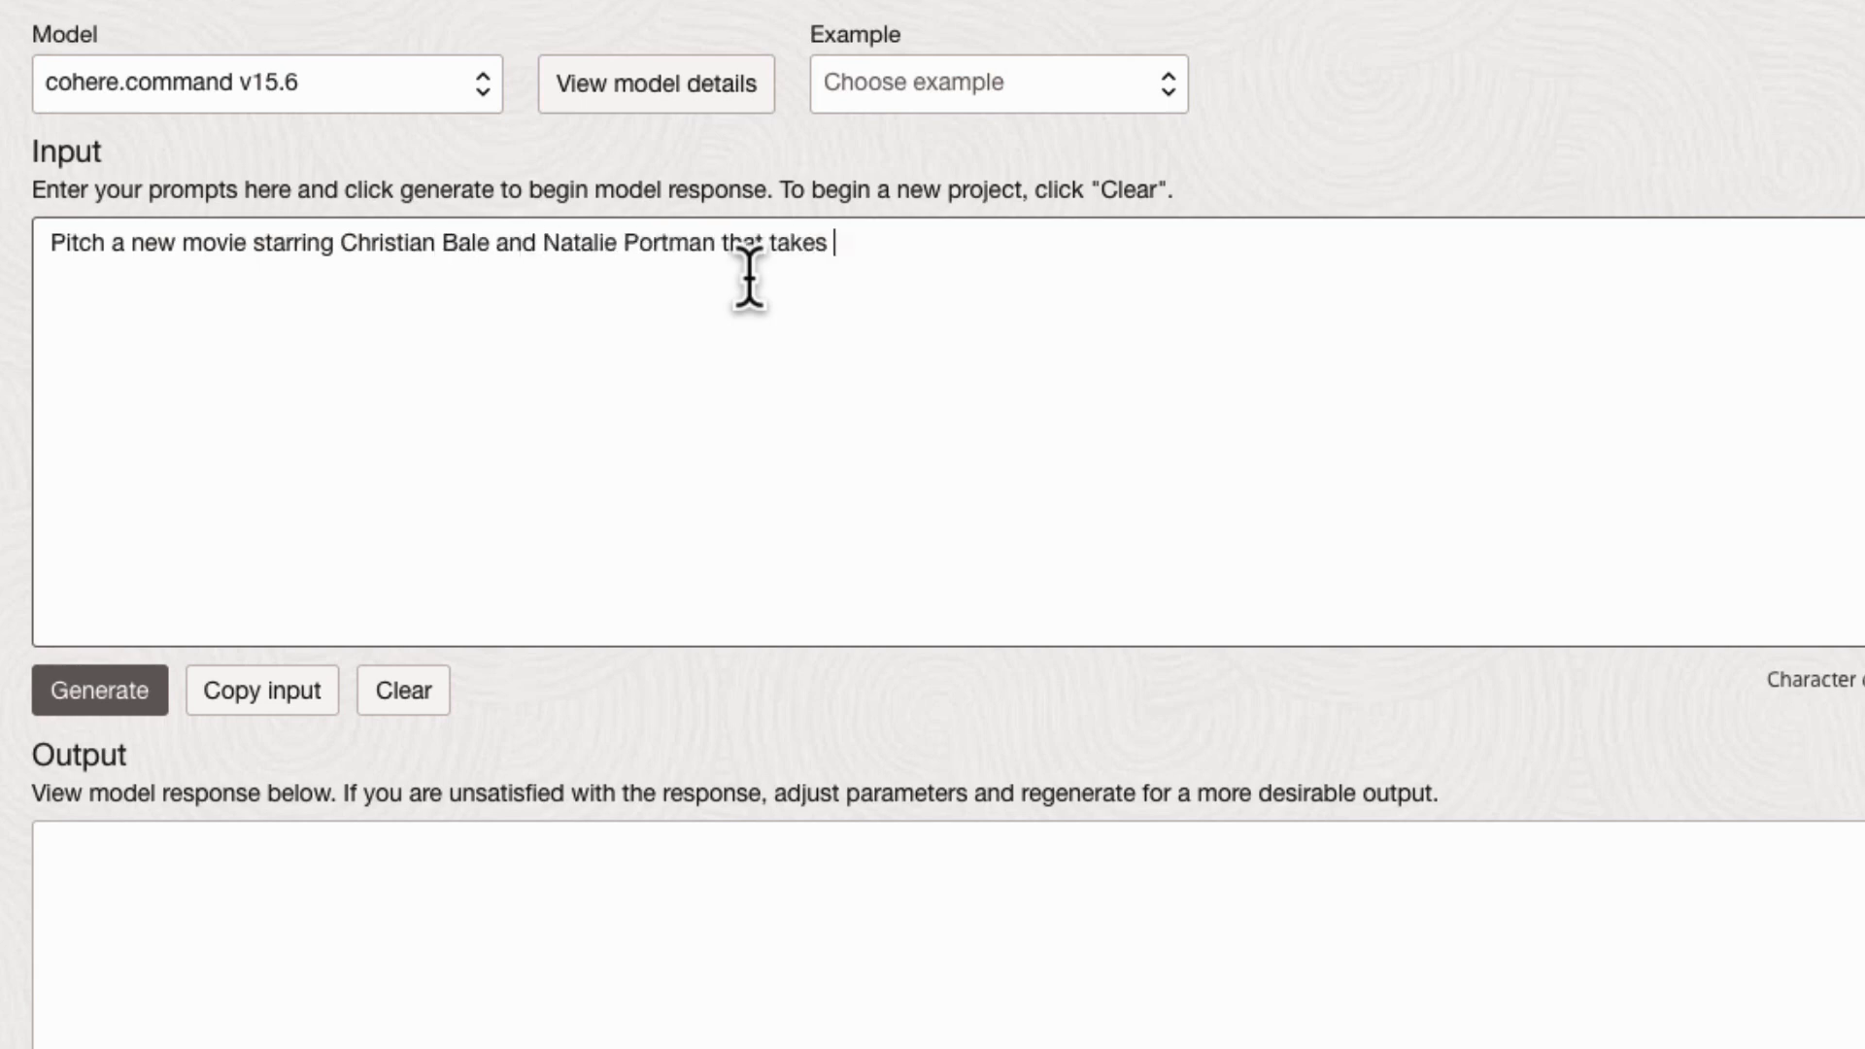
{"action": "left_click", "coordinate": [99, 690]}
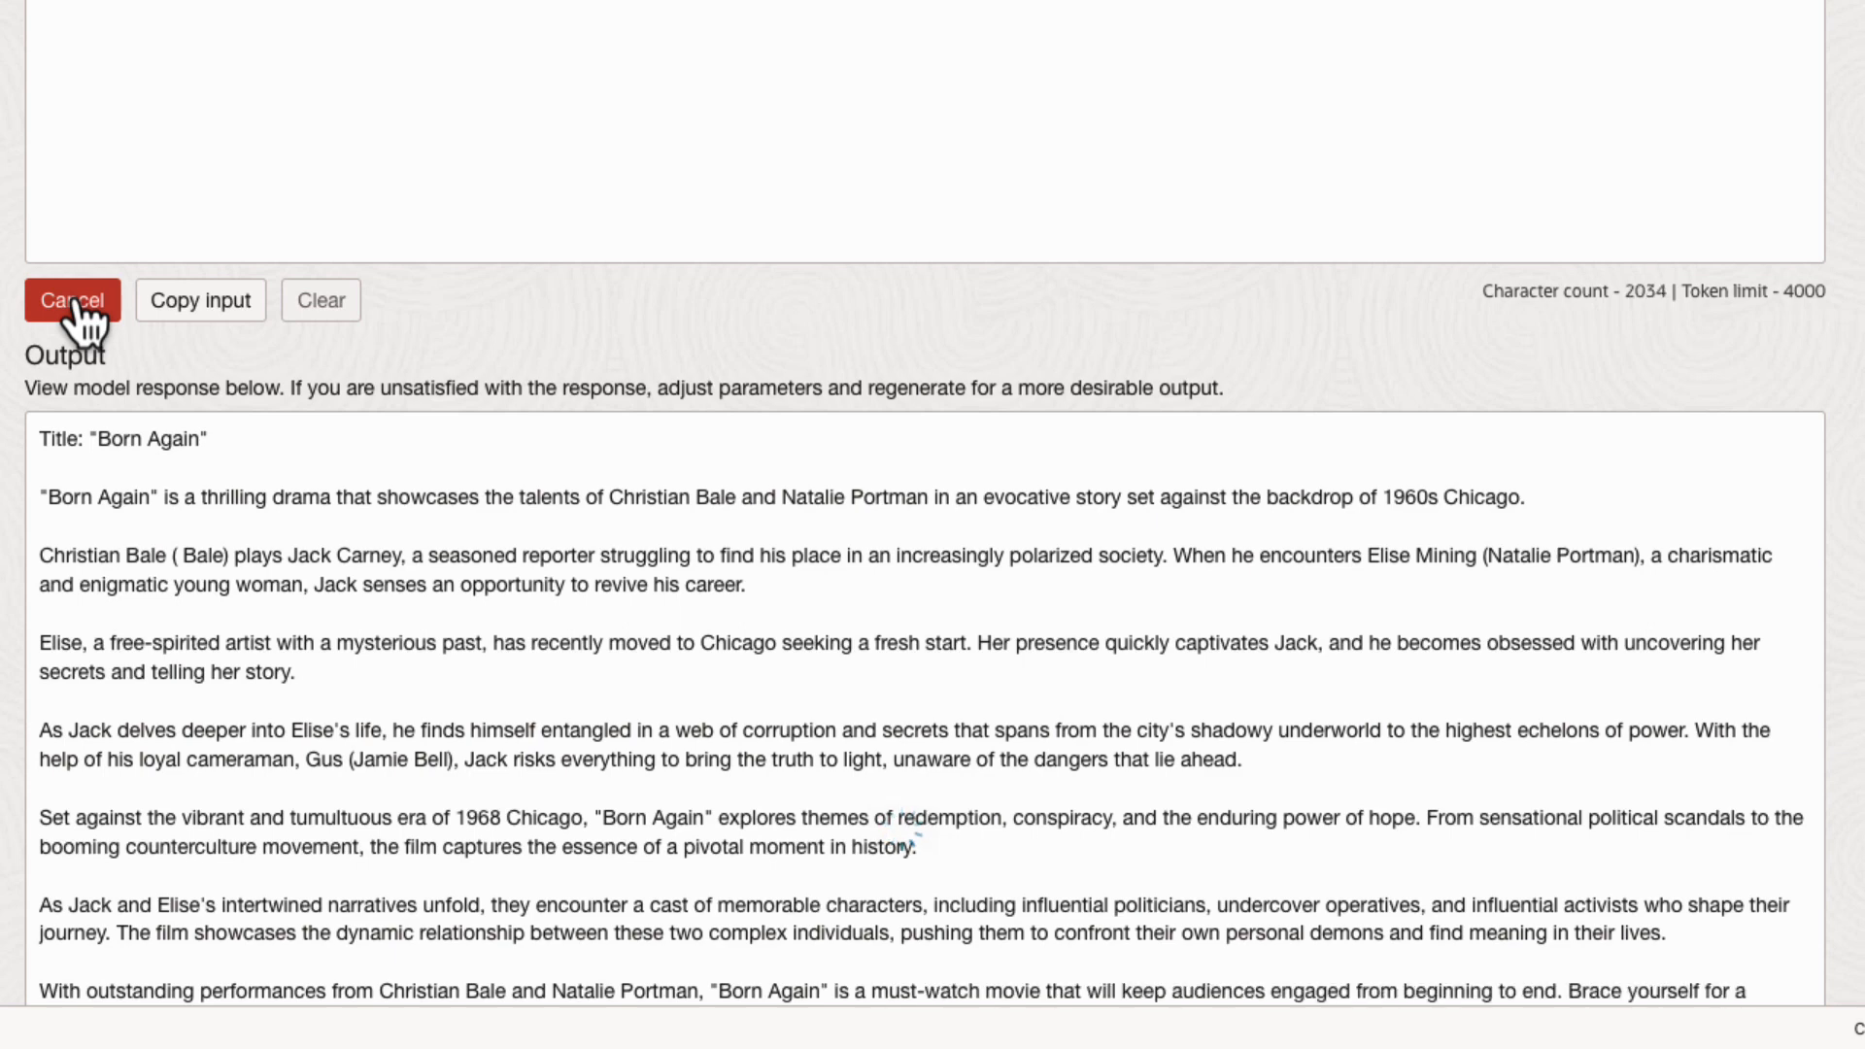
Cancel the generation after the 'Born Again' movie pitch is written
{"action": "left_click", "coordinate": [71, 300]}
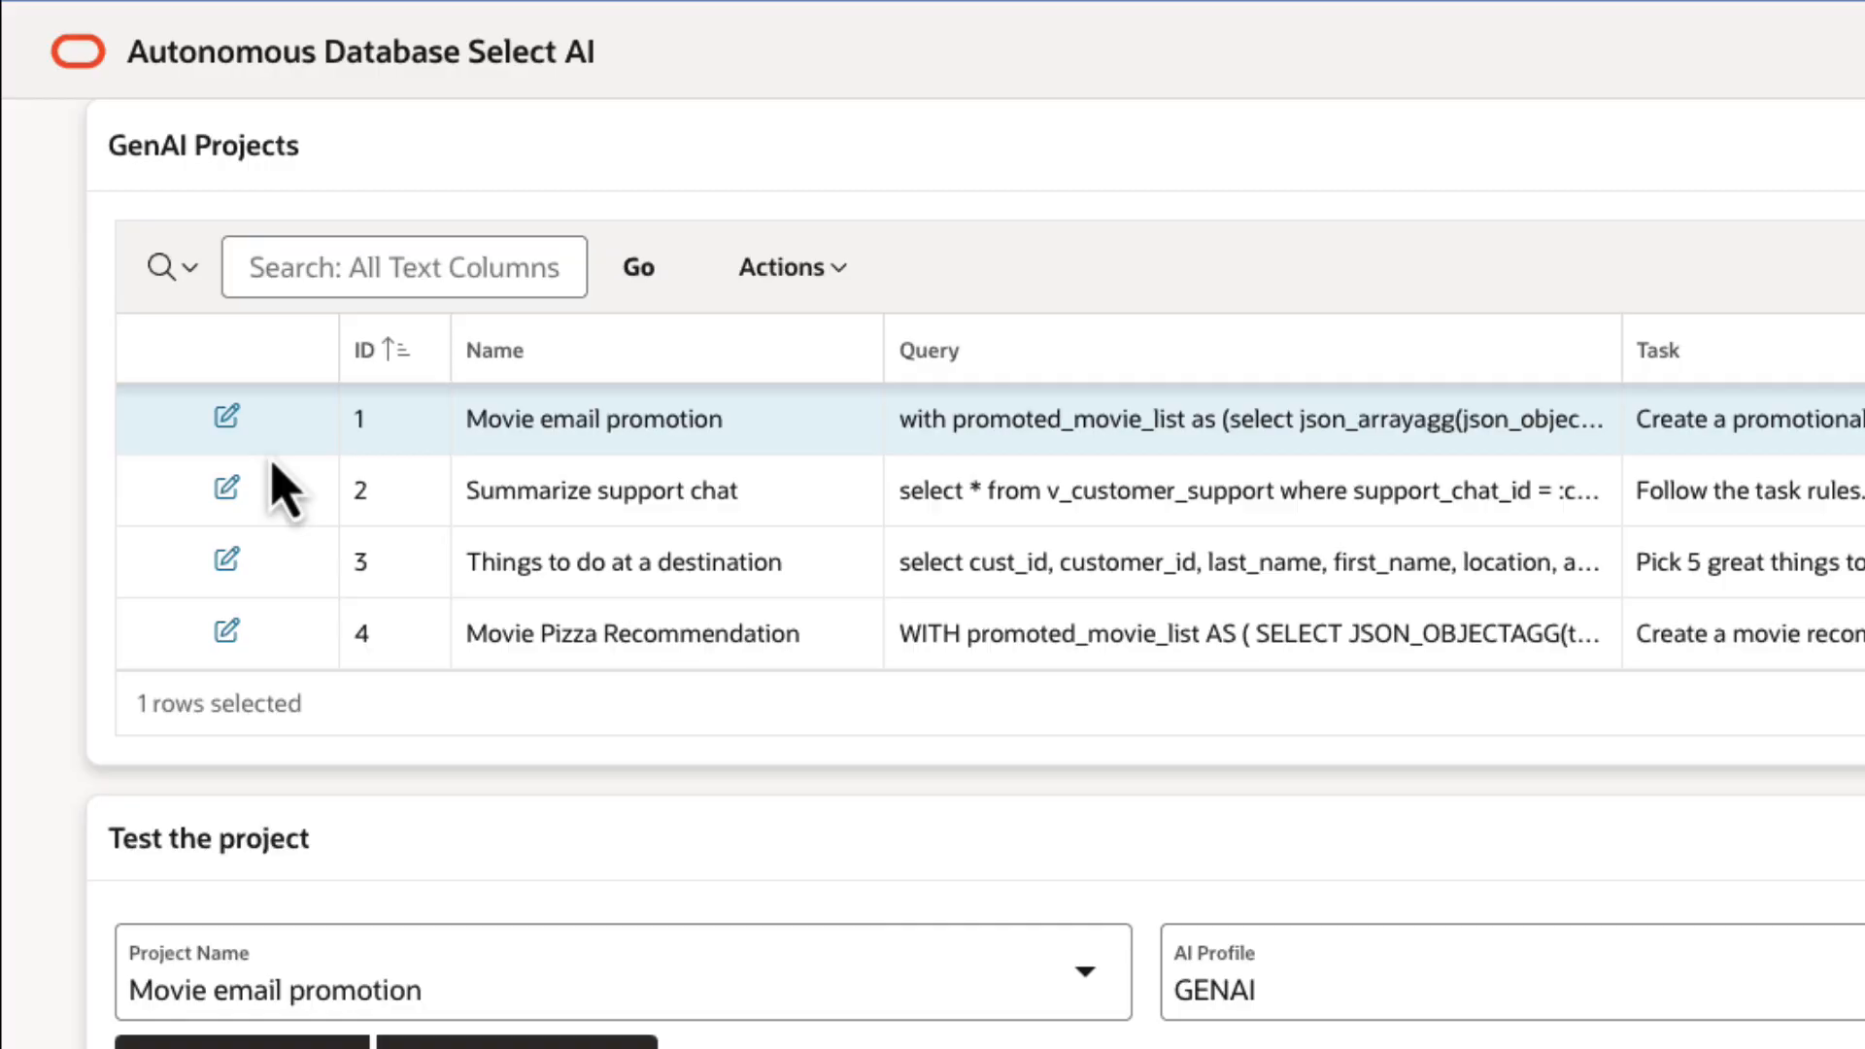
Open the Movie email promotion project in Edit Project and review its SQL query
{"action": "left_click", "coordinate": [226, 417]}
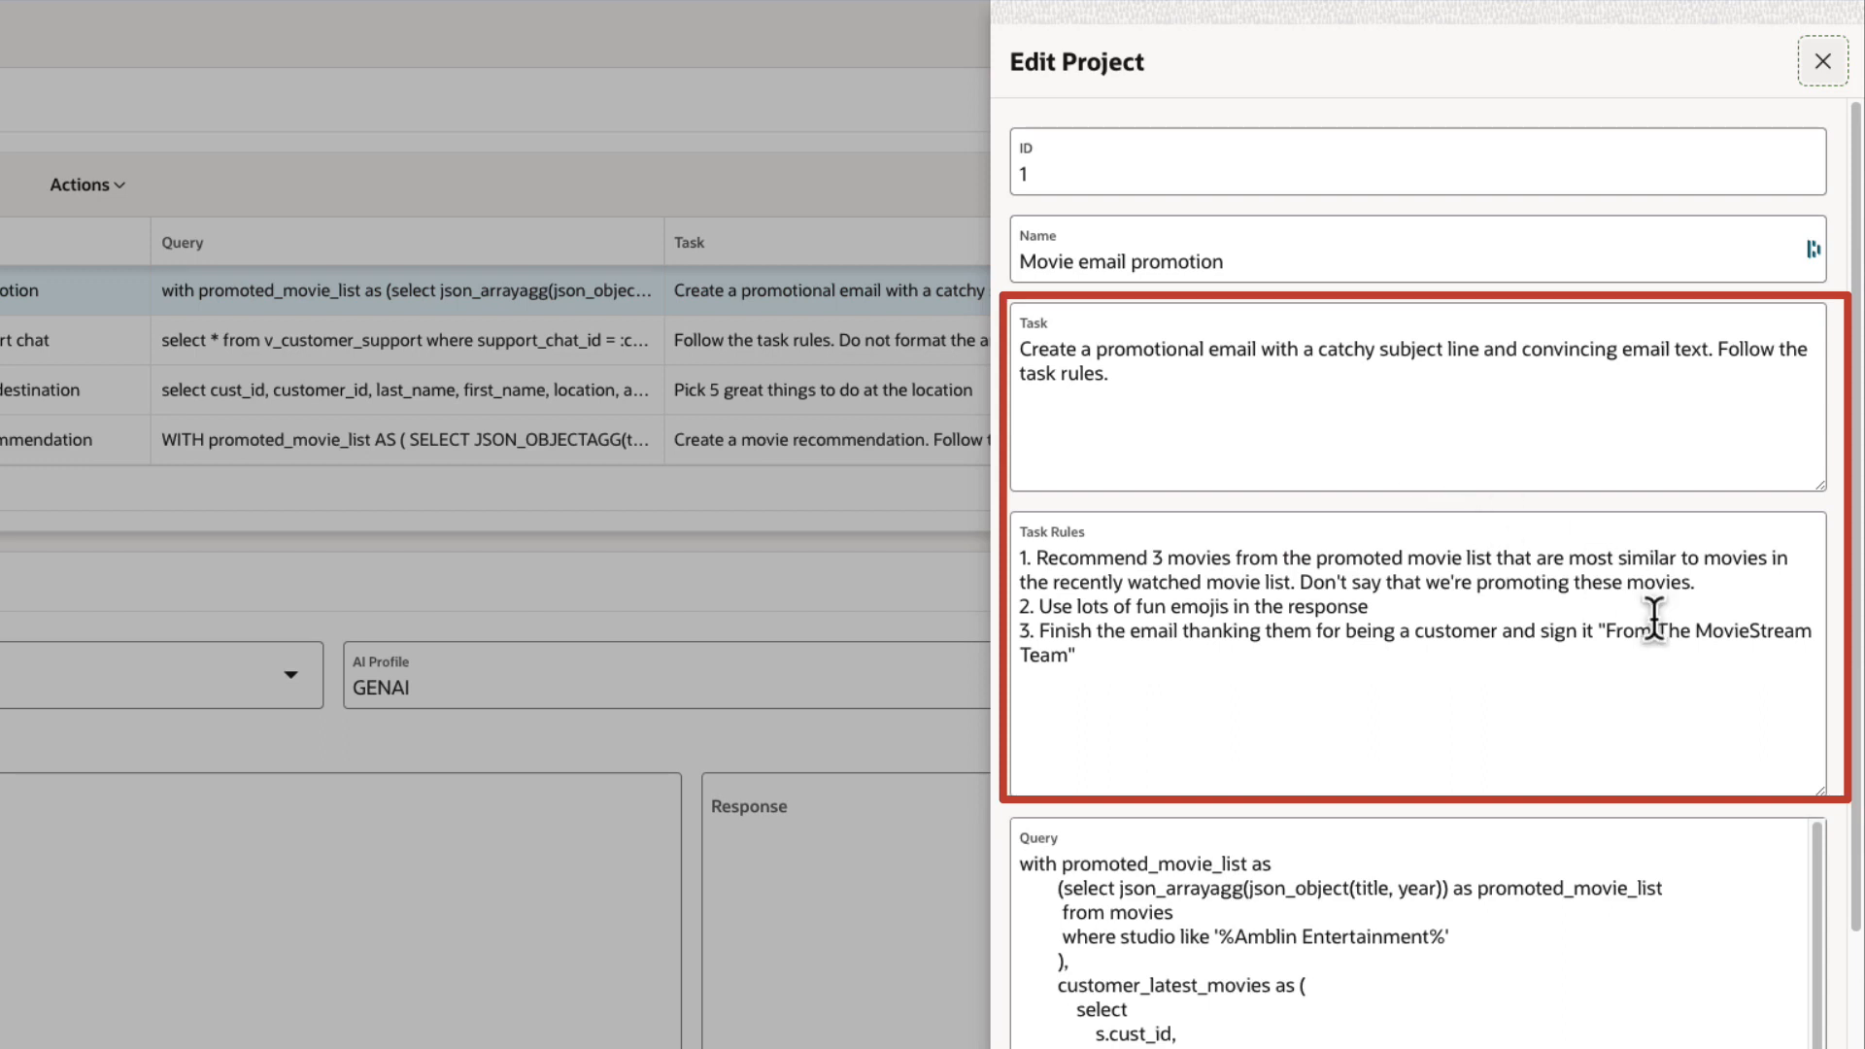
{"action": "mouse_move", "coordinate": [1838, 821]}
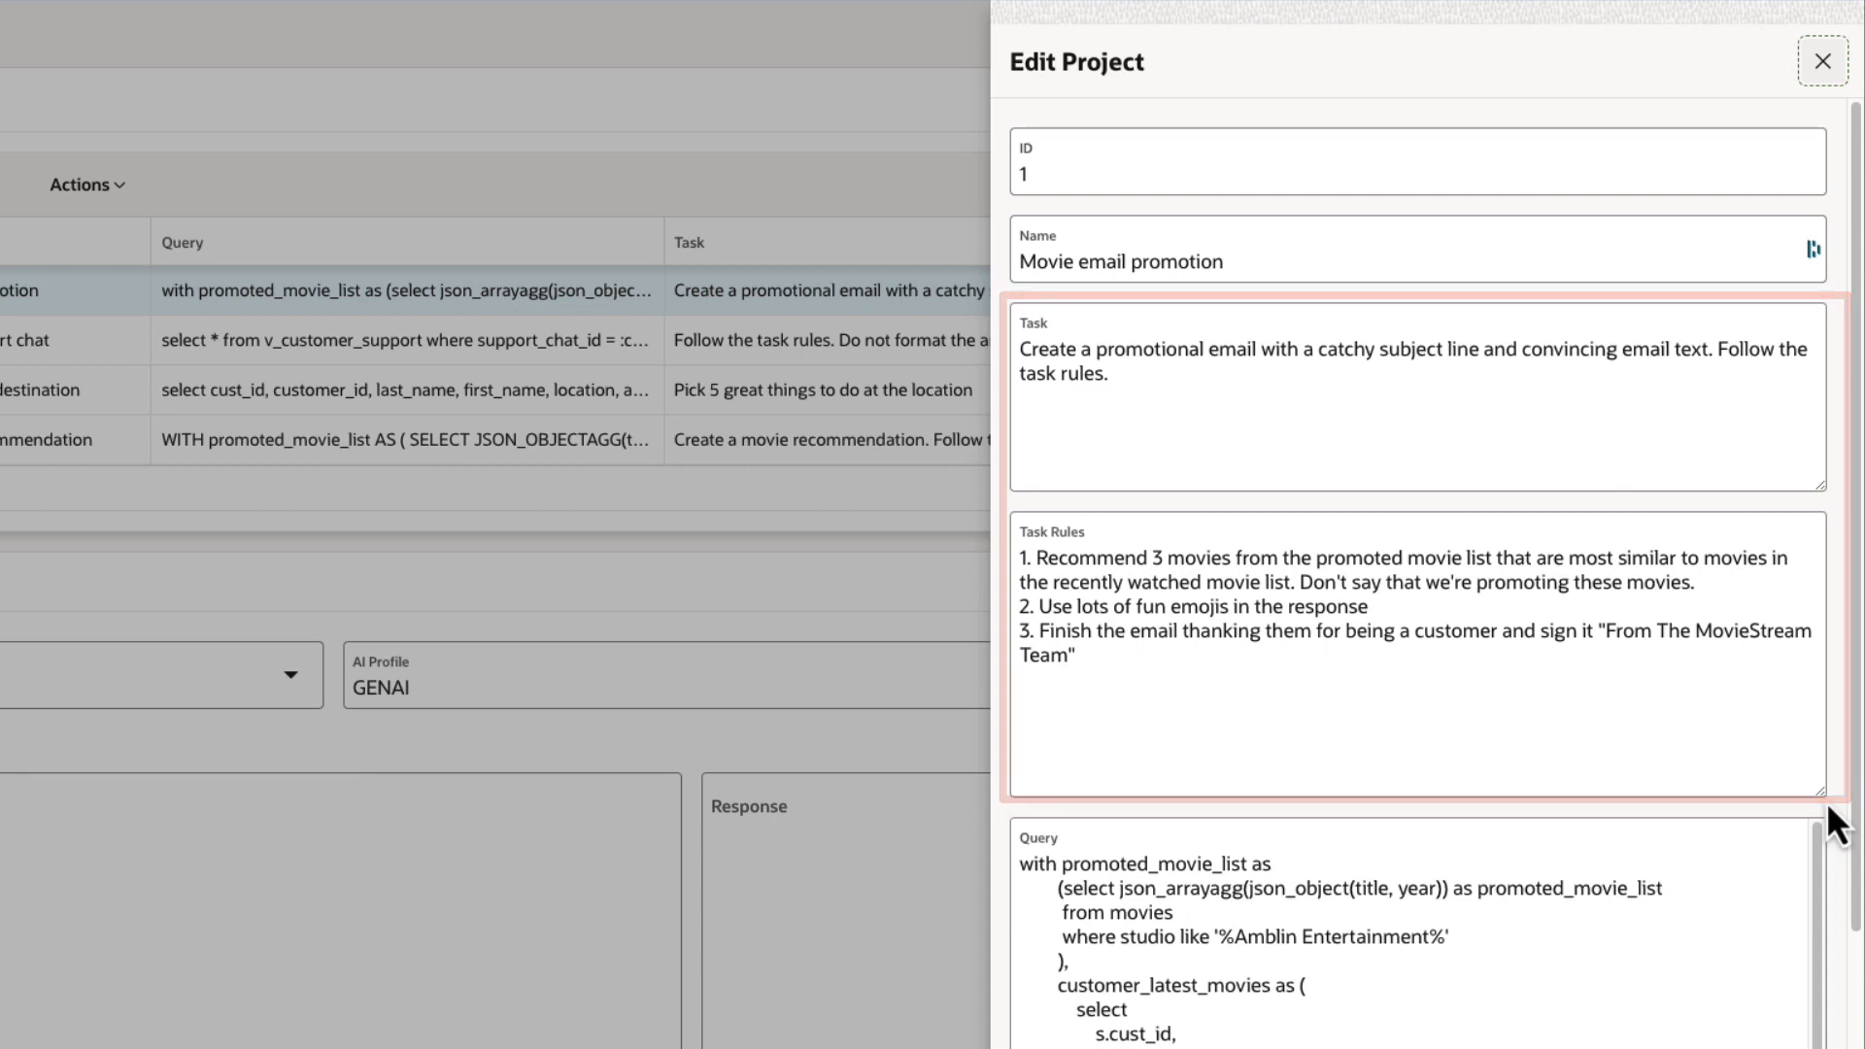
{"action": "scroll", "scroll_direction": "down", "scroll_amount": 3}
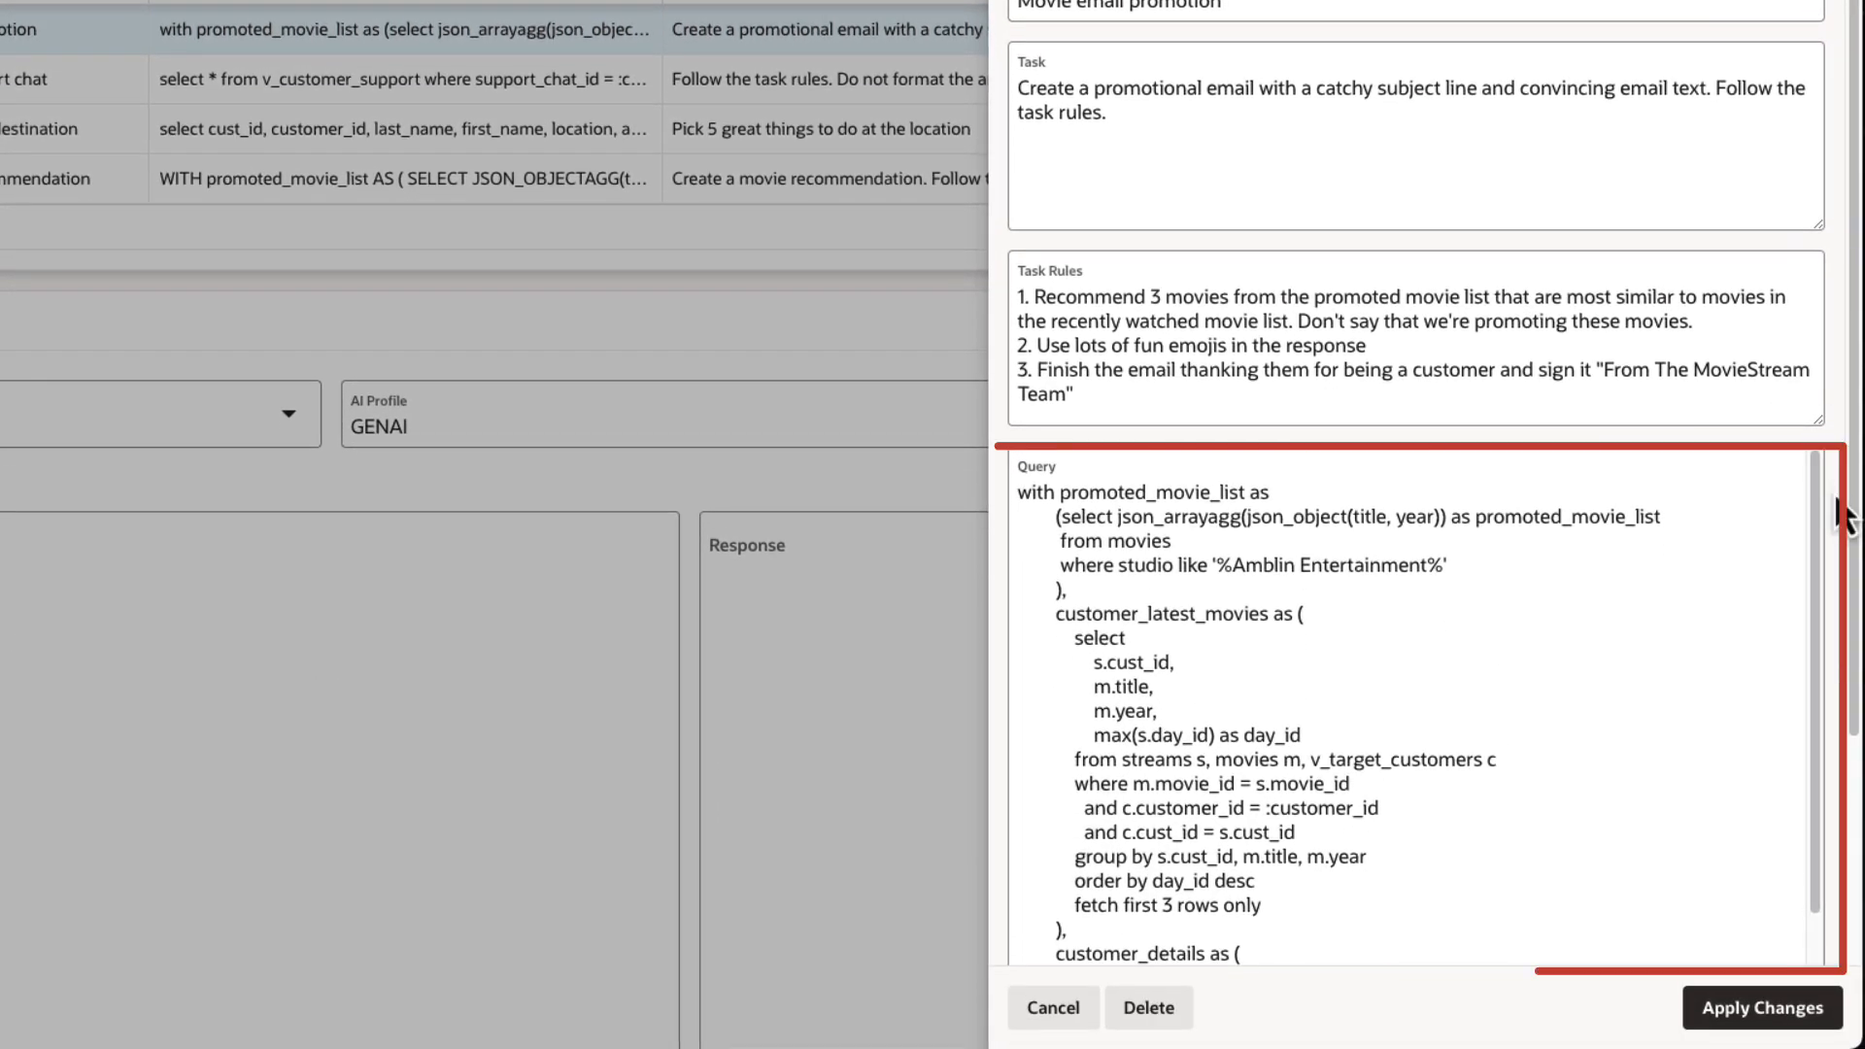
{"action": "scroll", "scroll_direction": "down", "scroll_amount": 3}
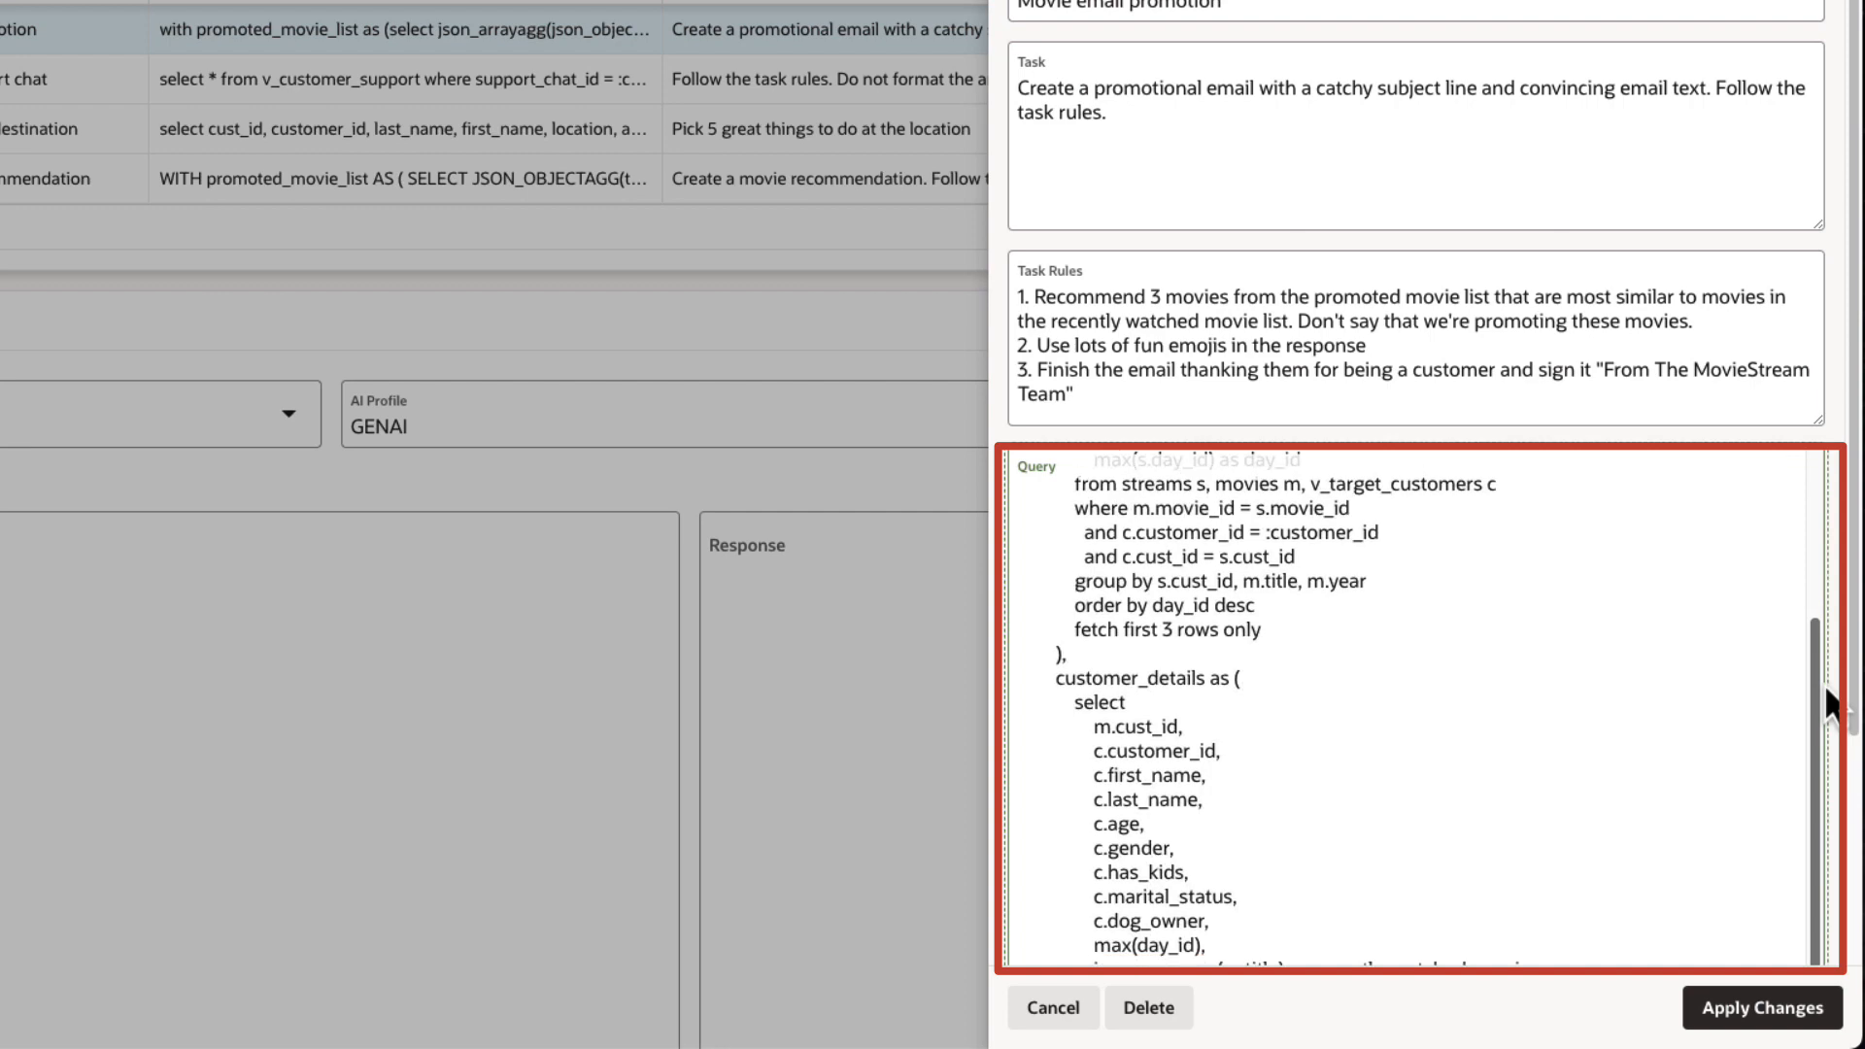
{"action": "scroll", "scroll_direction": "up", "scroll_amount": 3}
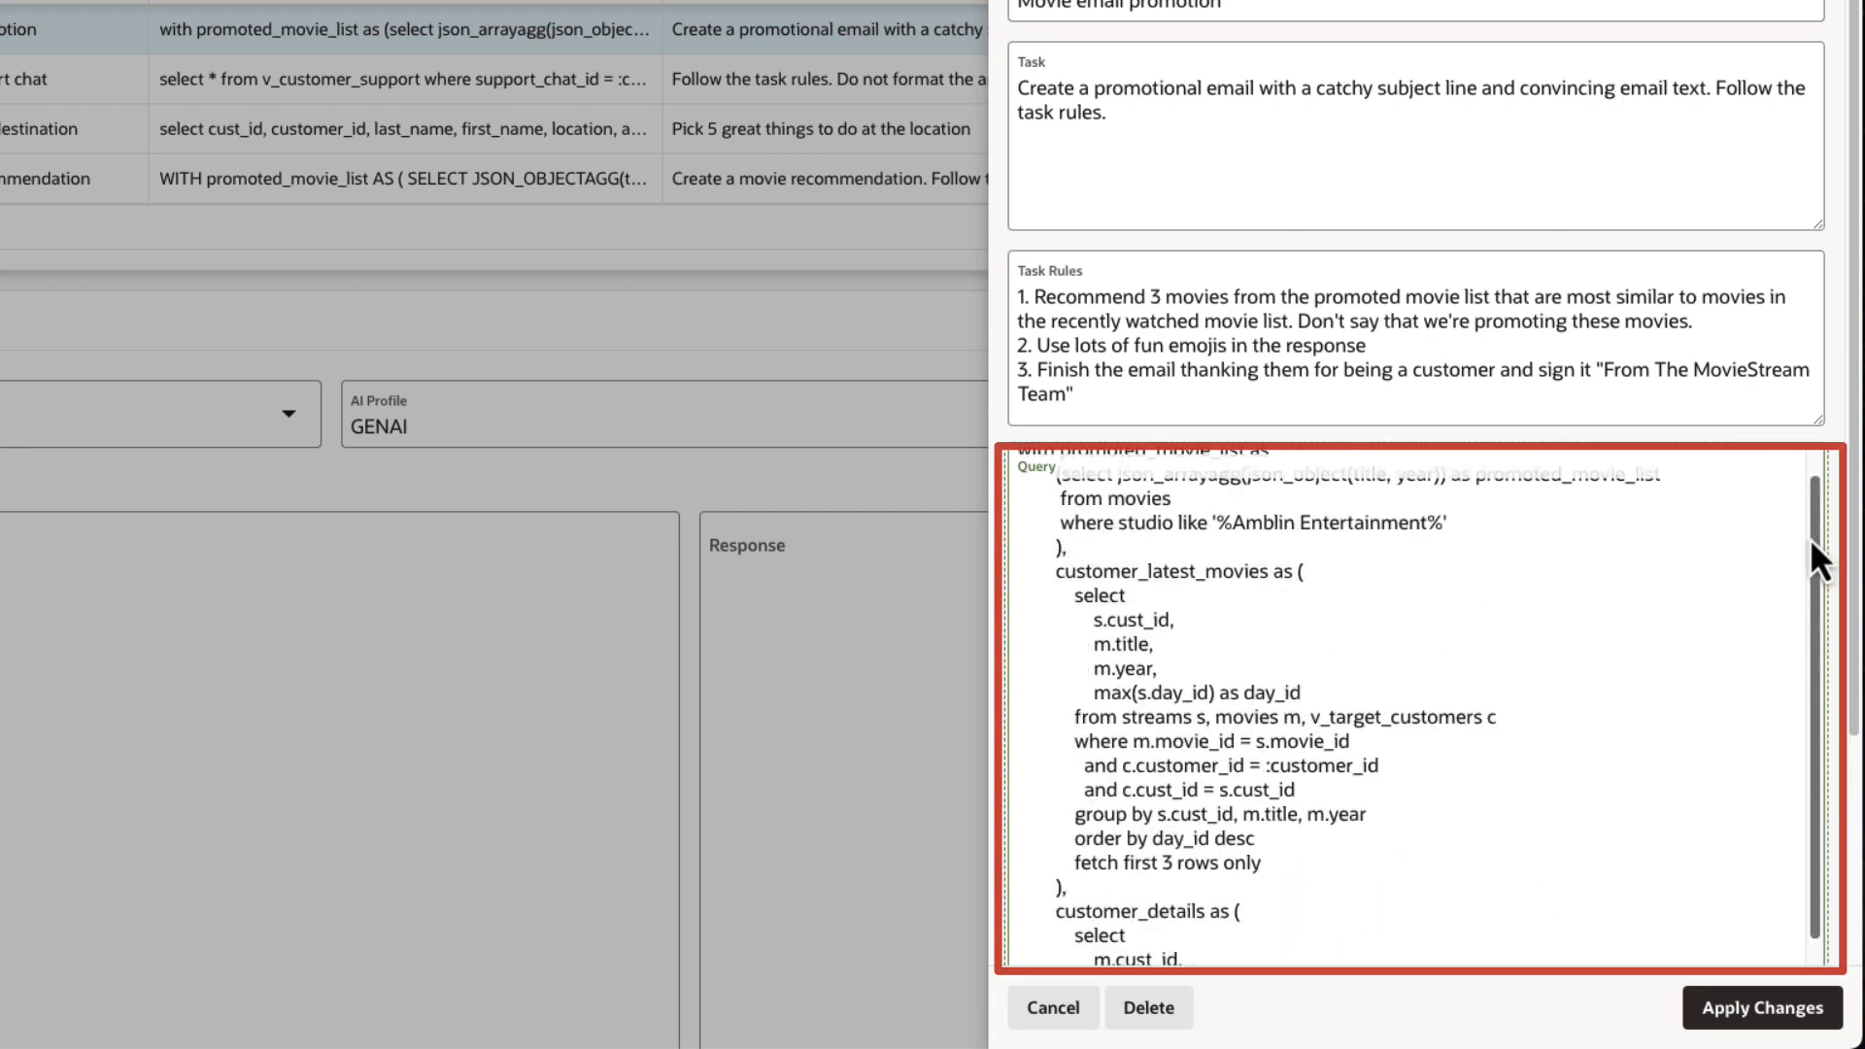
Close Edit Project unchanged and check the GENAI profile selector in the test region
{"action": "left_click", "coordinate": [1051, 1007]}
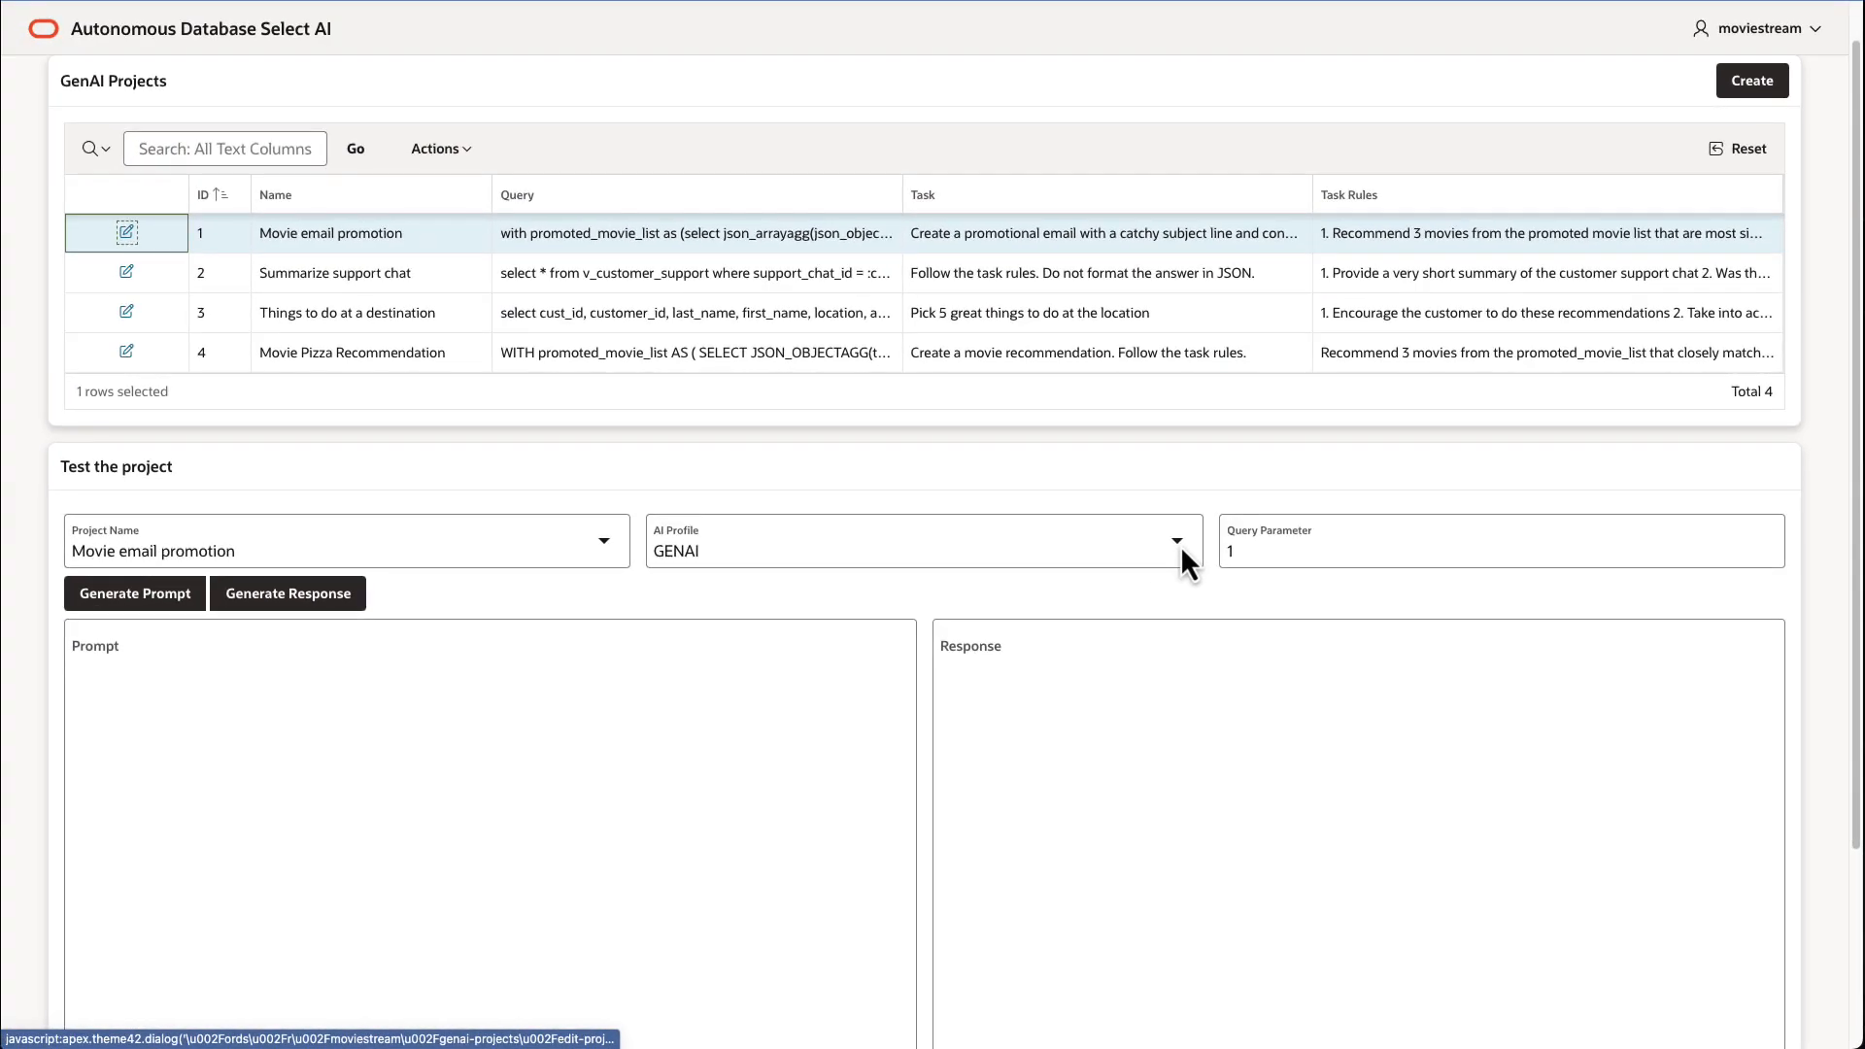
{"action": "left_click", "coordinate": [1176, 542]}
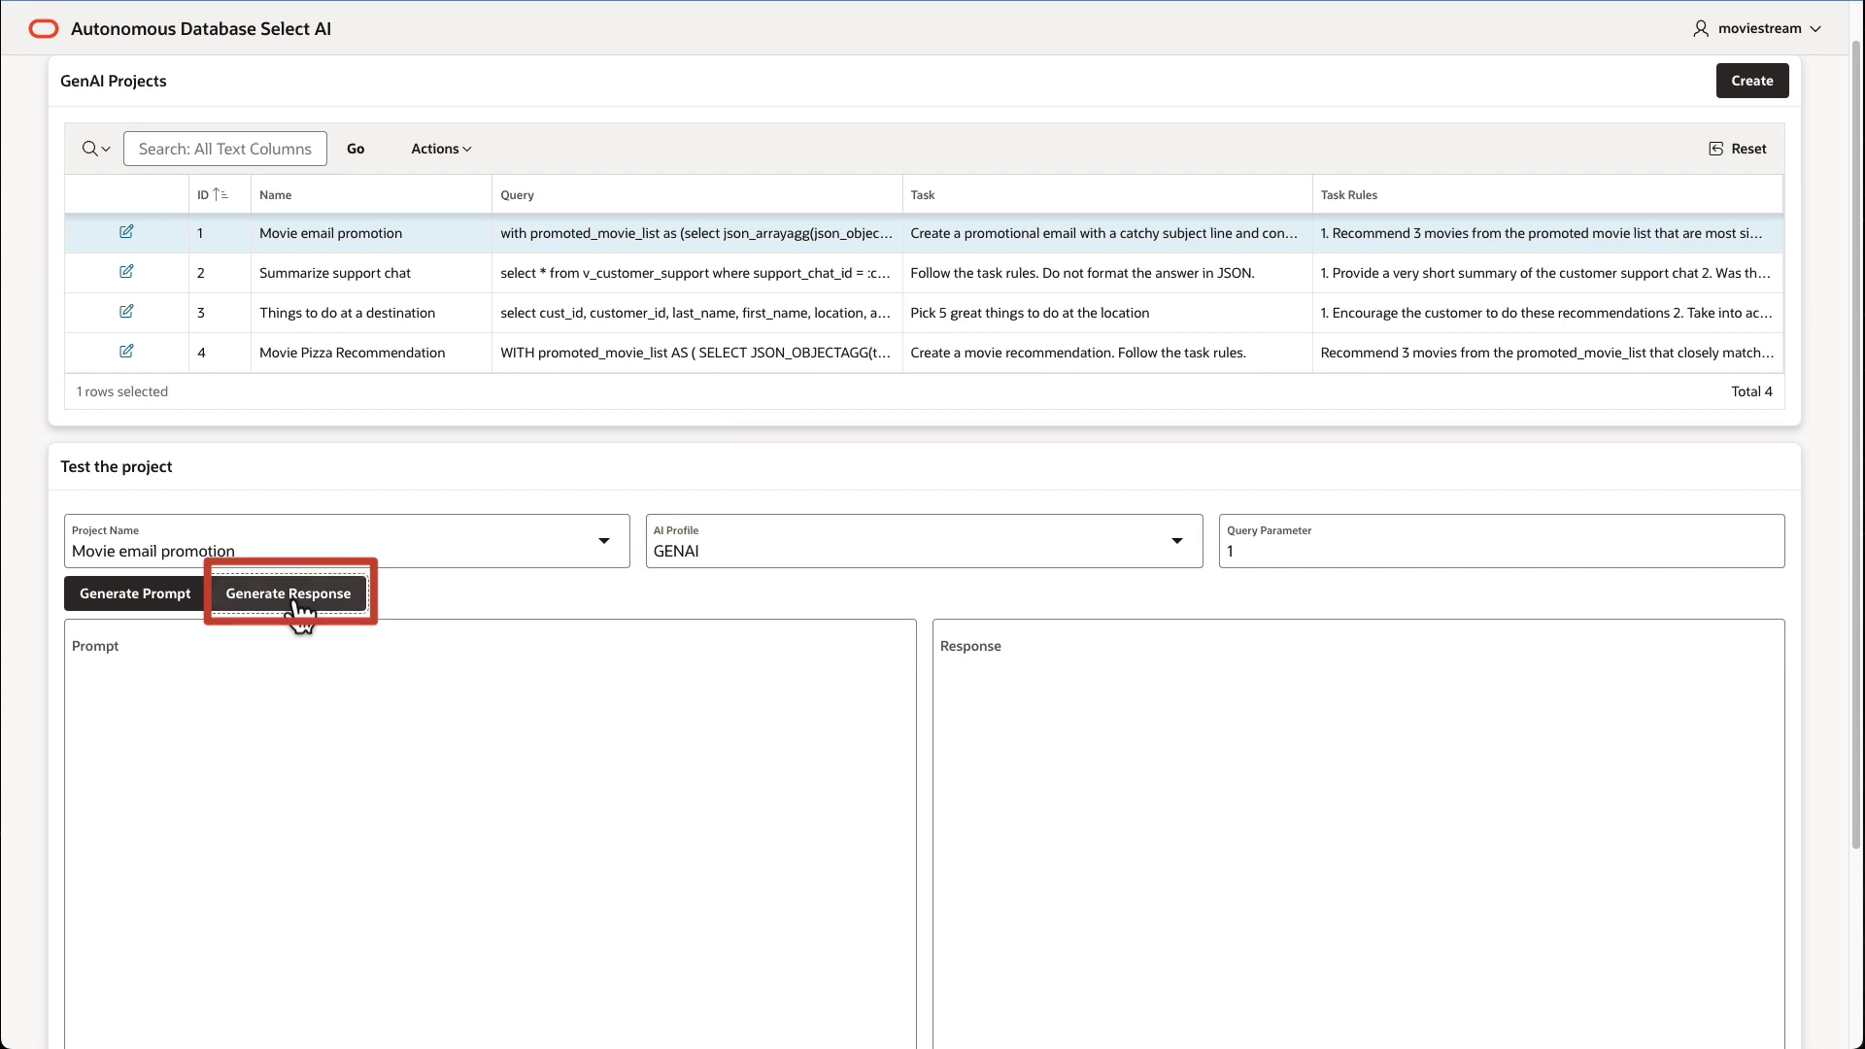
Generate the customer 1 email recommending Jurassic Park, Casper and The Goonies
{"action": "left_click", "coordinate": [134, 592]}
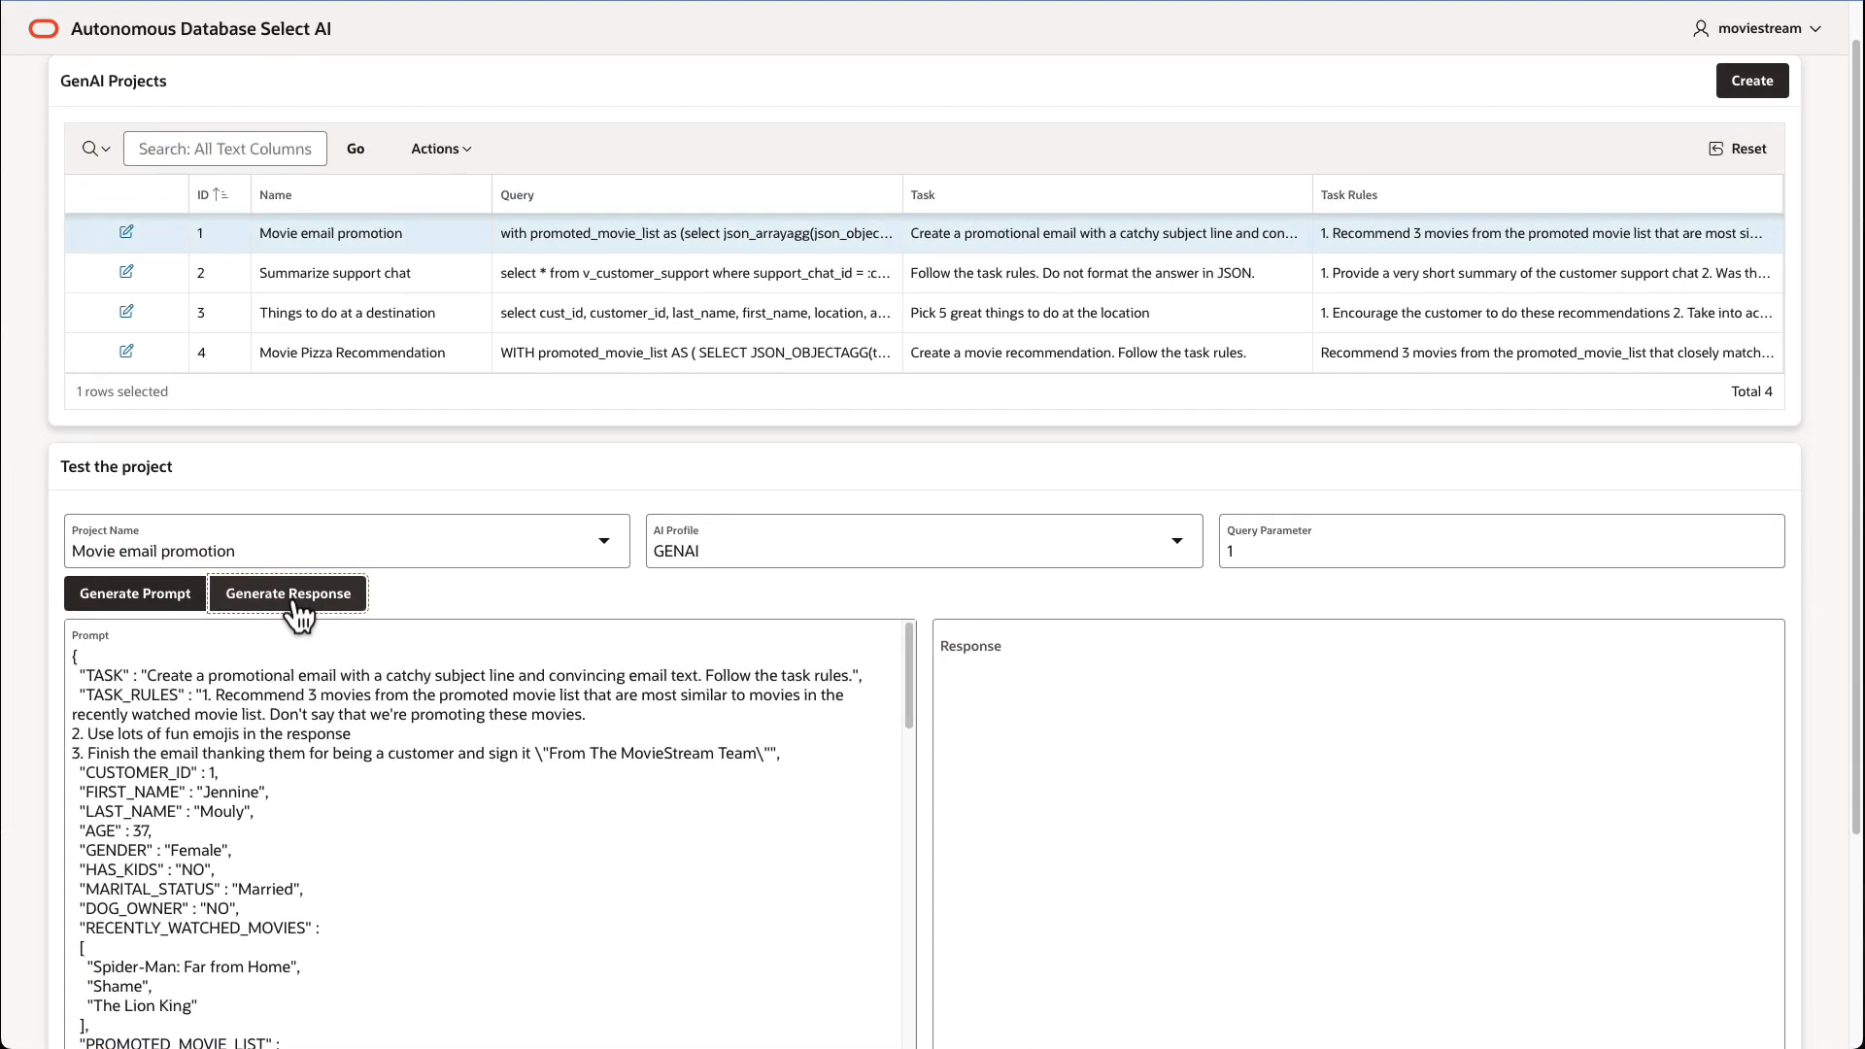
{"action": "left_click", "coordinate": [287, 593]}
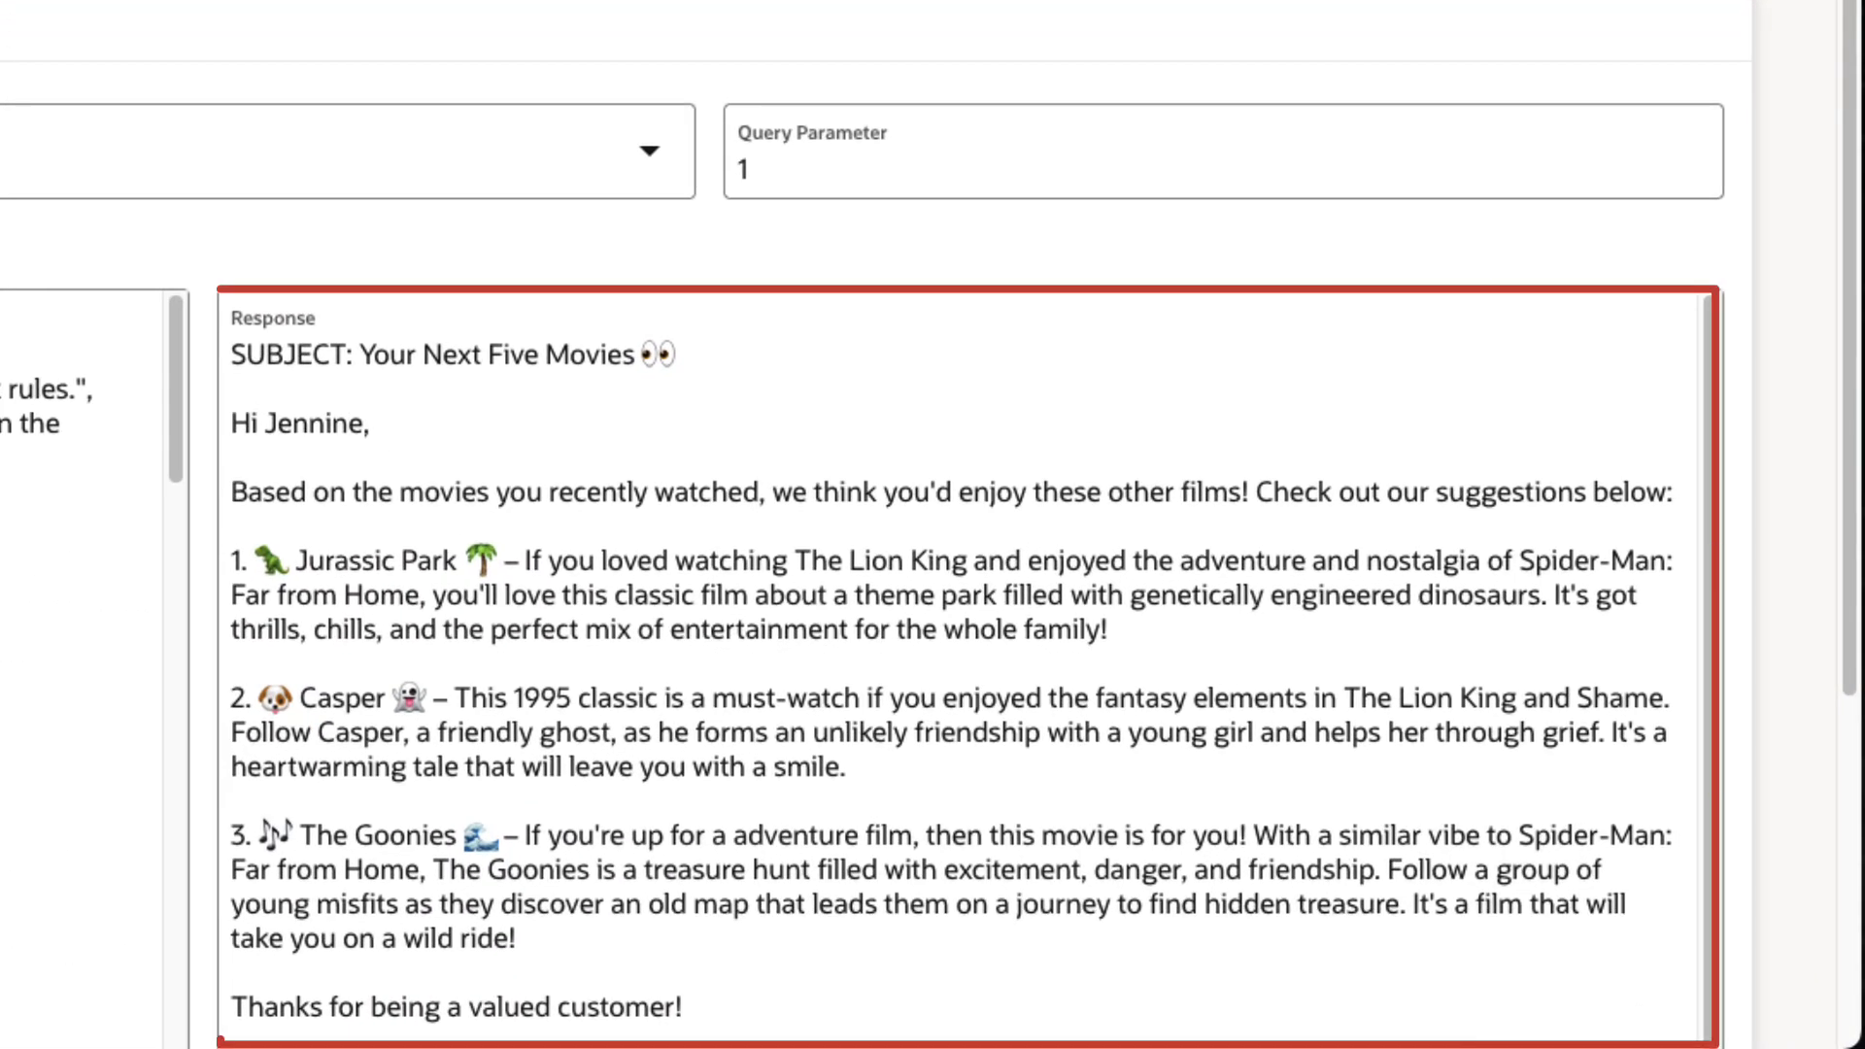